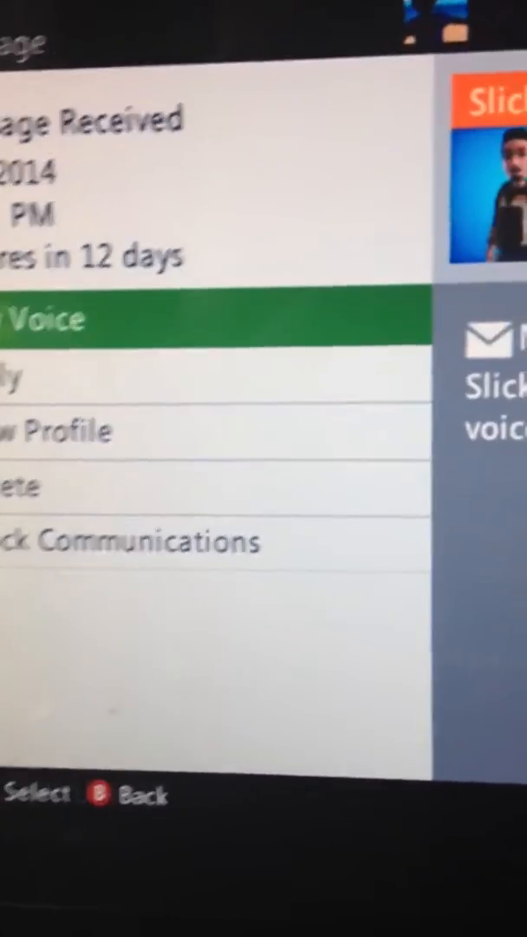
Choose Play Voice to open the received message in the Voice Mail player
left_click(52, 318)
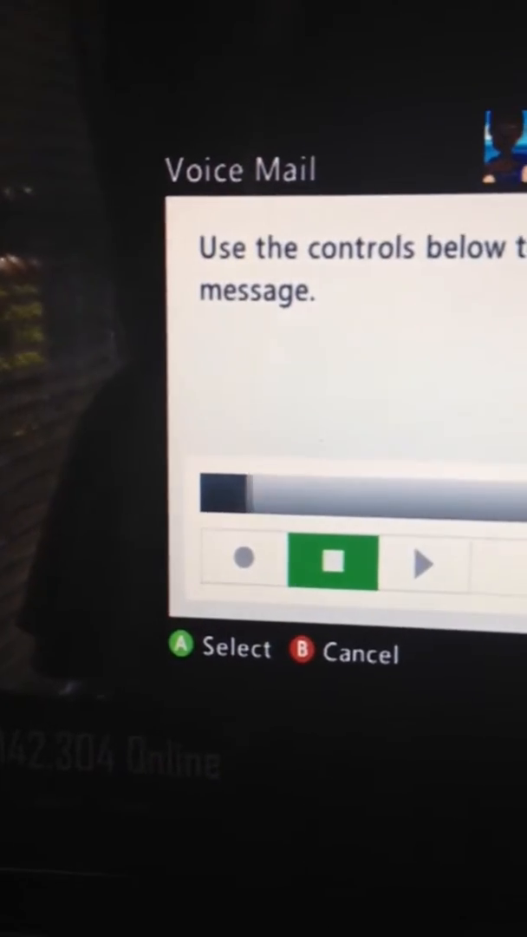